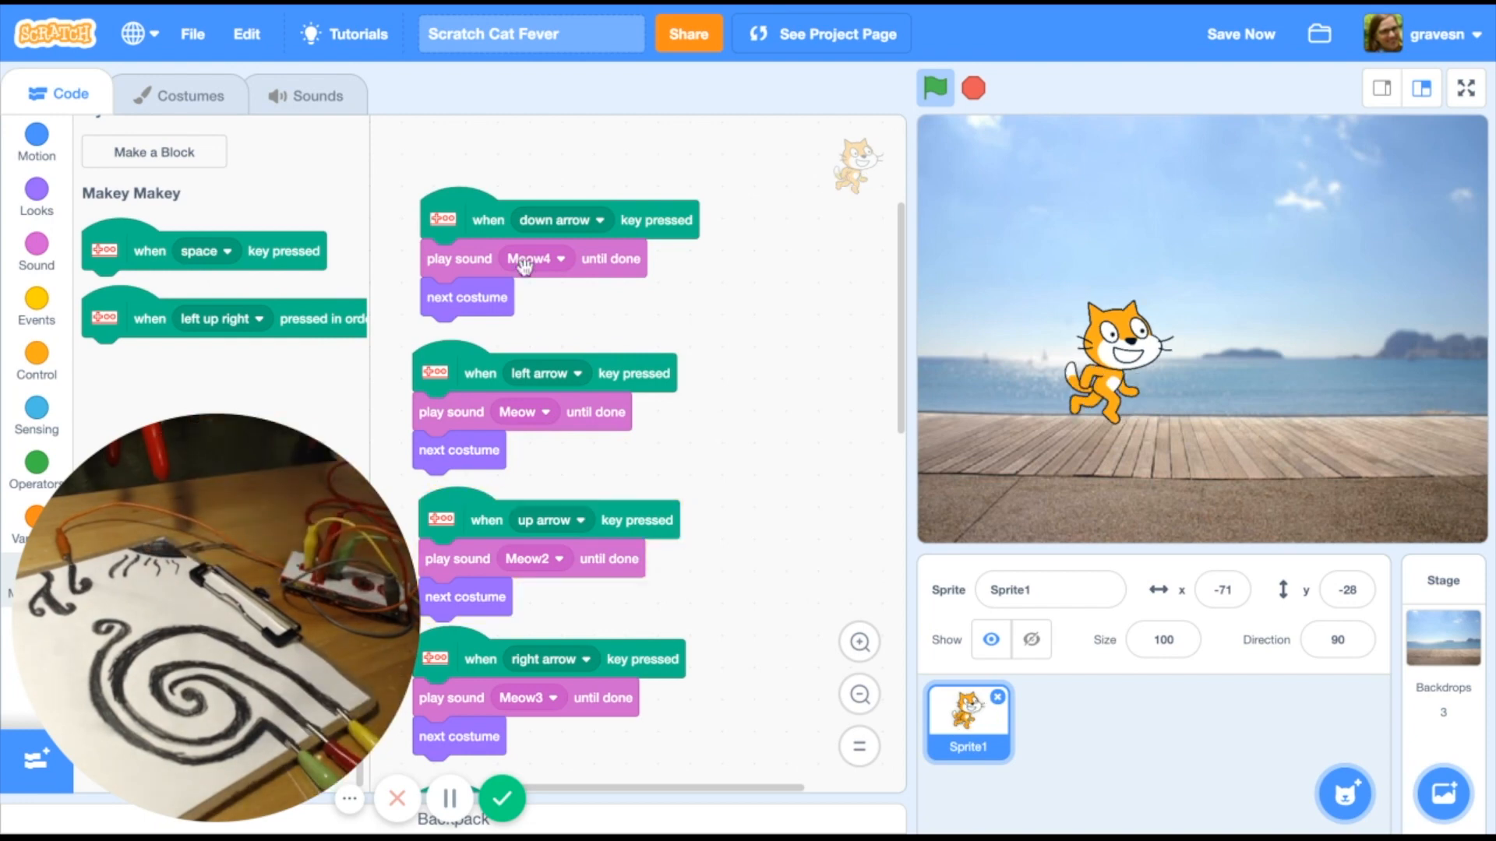
pyautogui.scroll(-3)
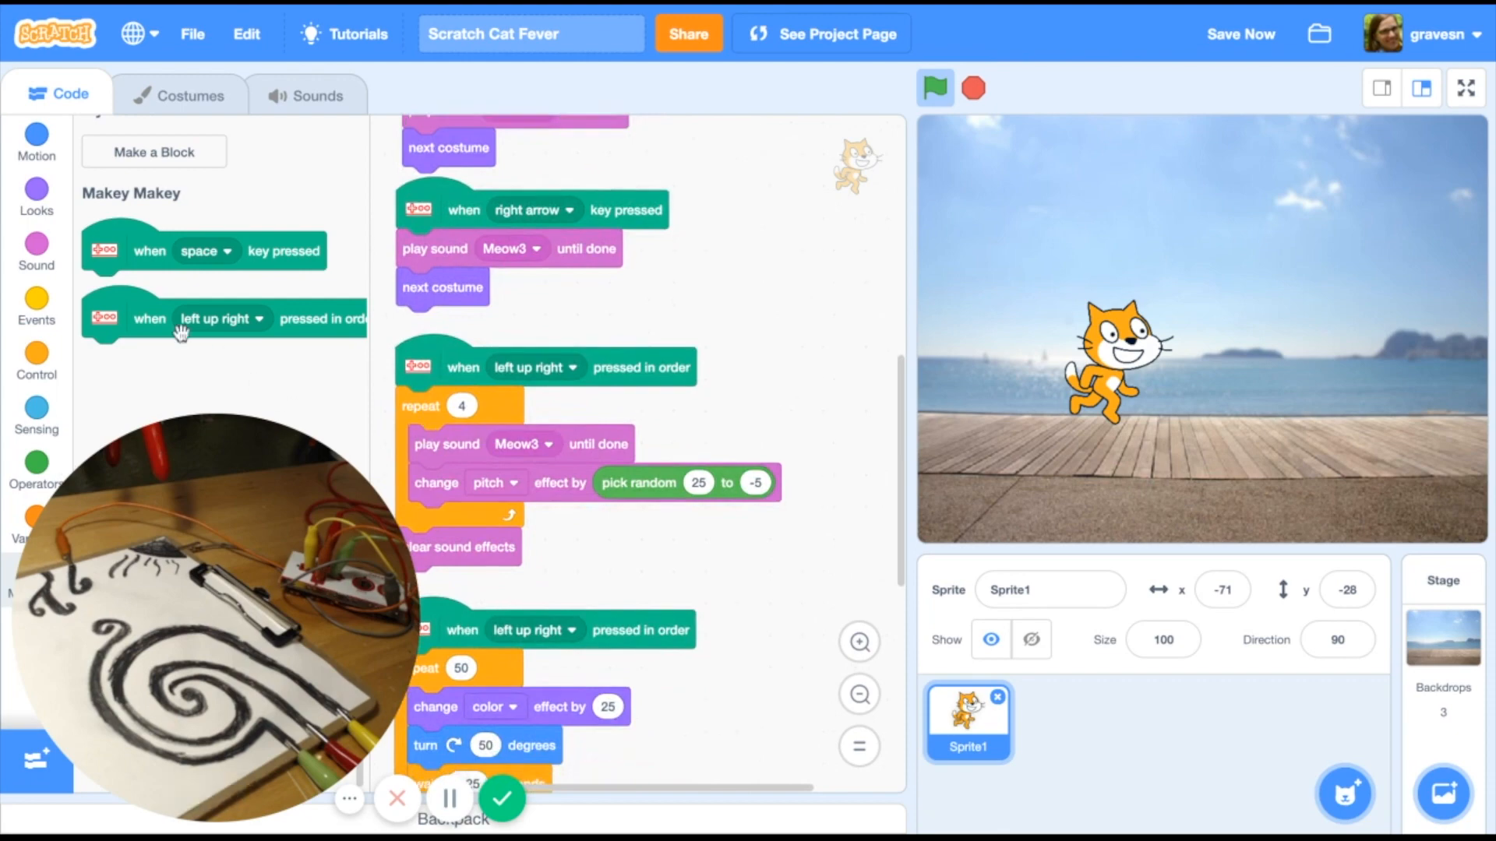
pyautogui.moveTo(380, 369)
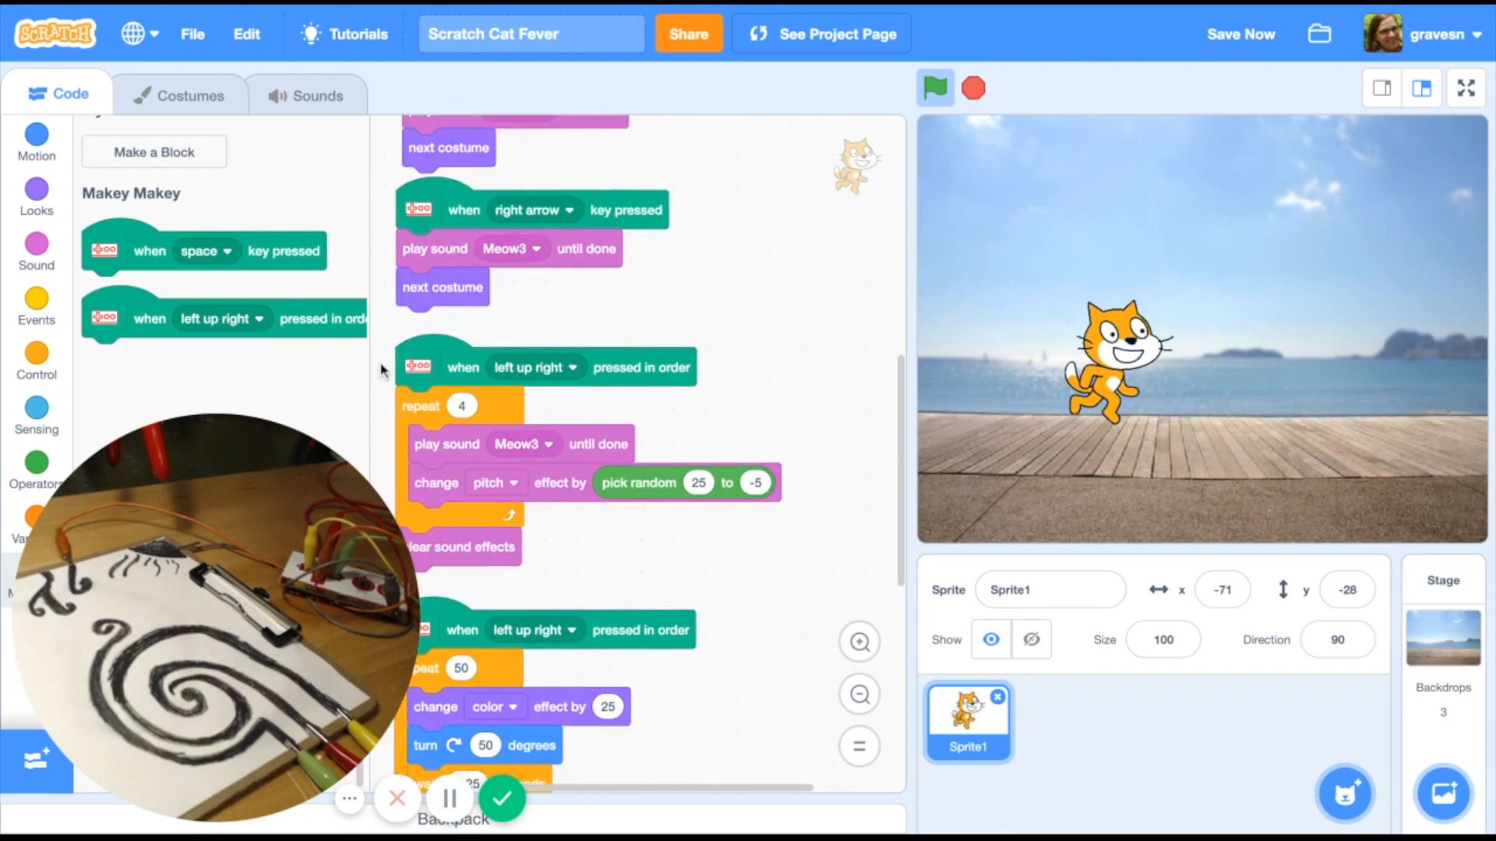